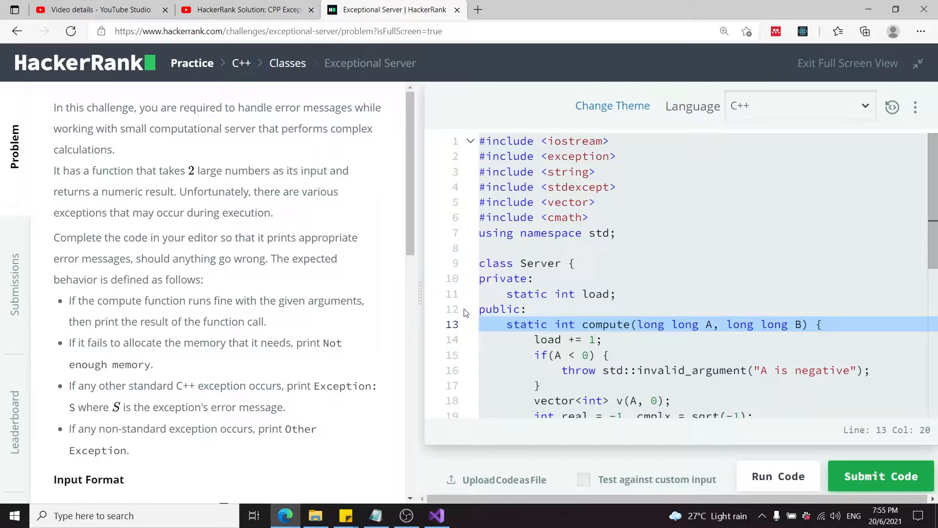
# Step: Review the compute function's invalid_argument throw and mark the placeholder comment inside main for the solution
pyautogui.scroll(-3)
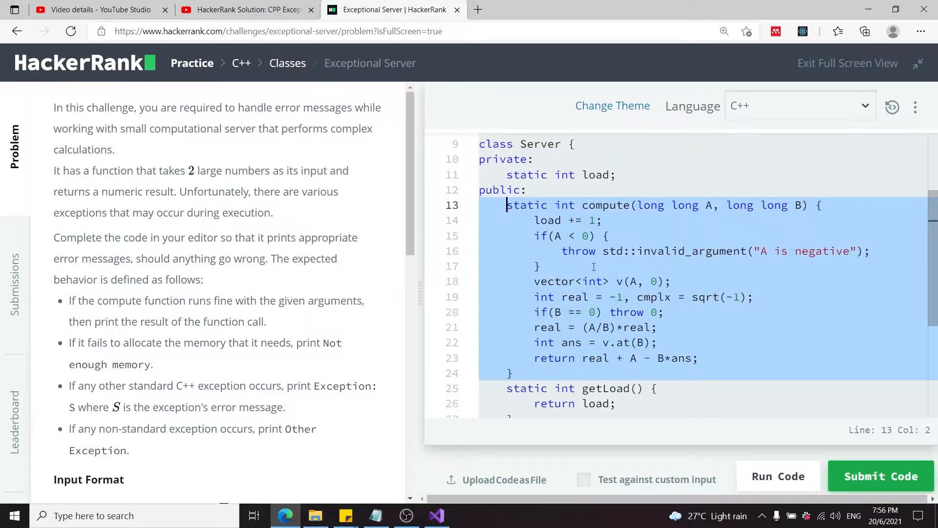
pyautogui.click(606, 251)
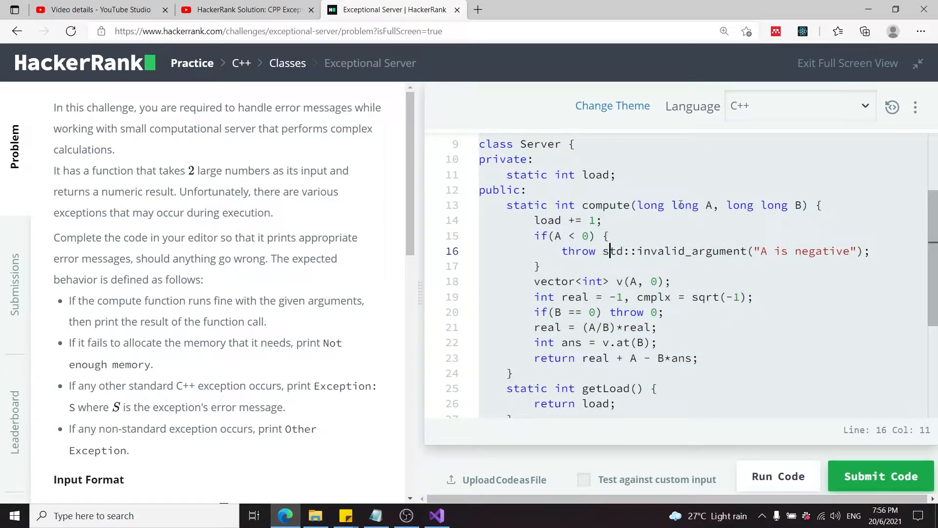
pyautogui.click(604, 220)
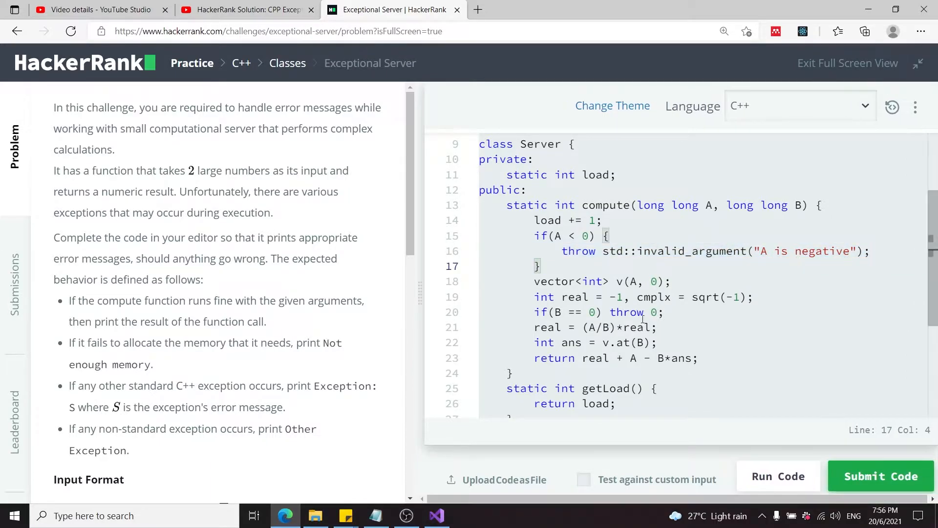
pyautogui.scroll(-3)
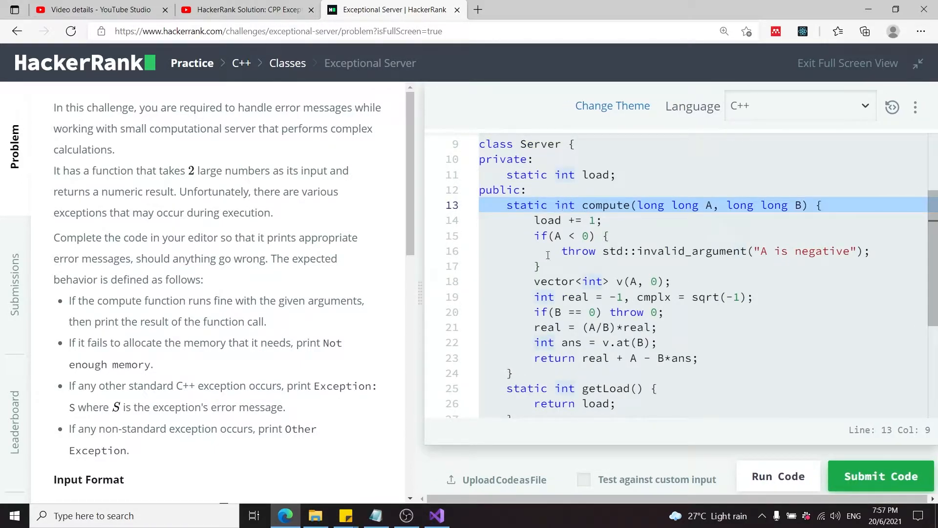
pyautogui.scroll(-3)
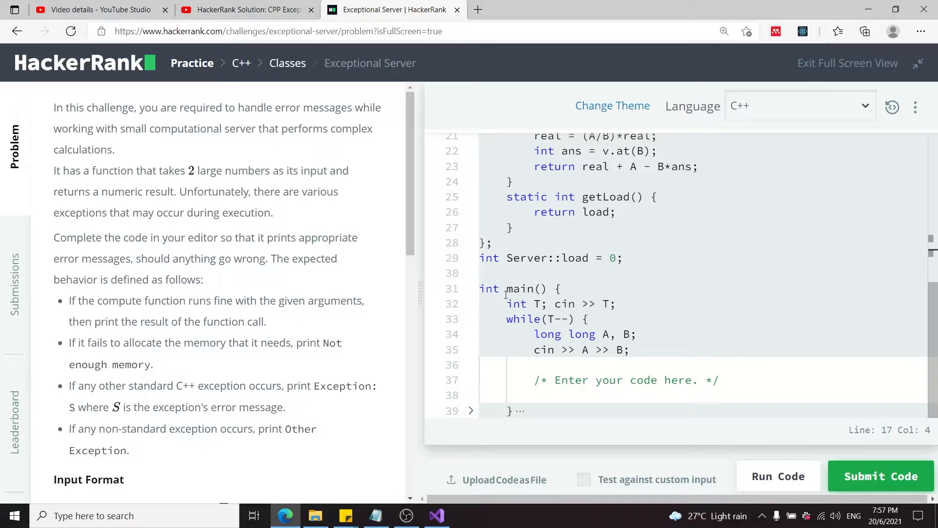
pyautogui.moveTo(506, 303); pyautogui.dragTo(629, 350)
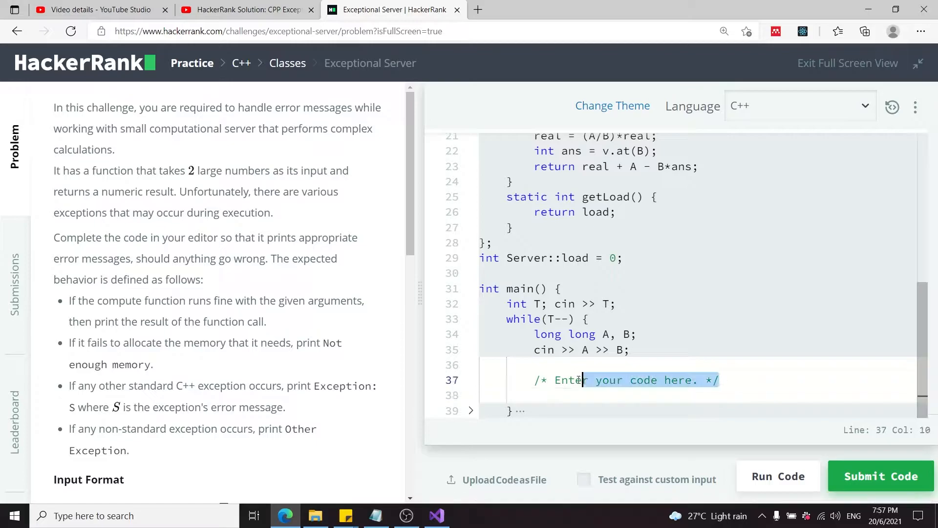
pyautogui.click(542, 334)
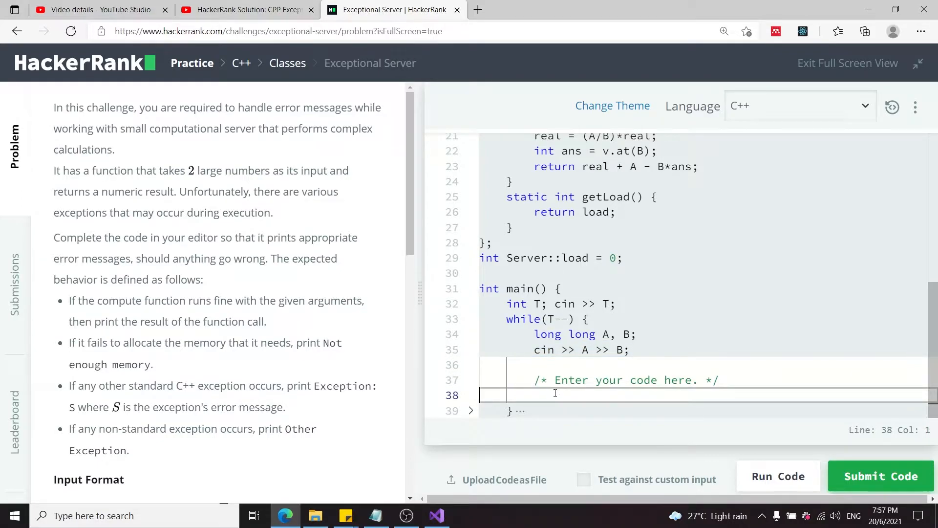
# Step: Highlight the rule about printing the result, then bring up the prepared solution file in Visual Studio
pyautogui.scroll(-3)
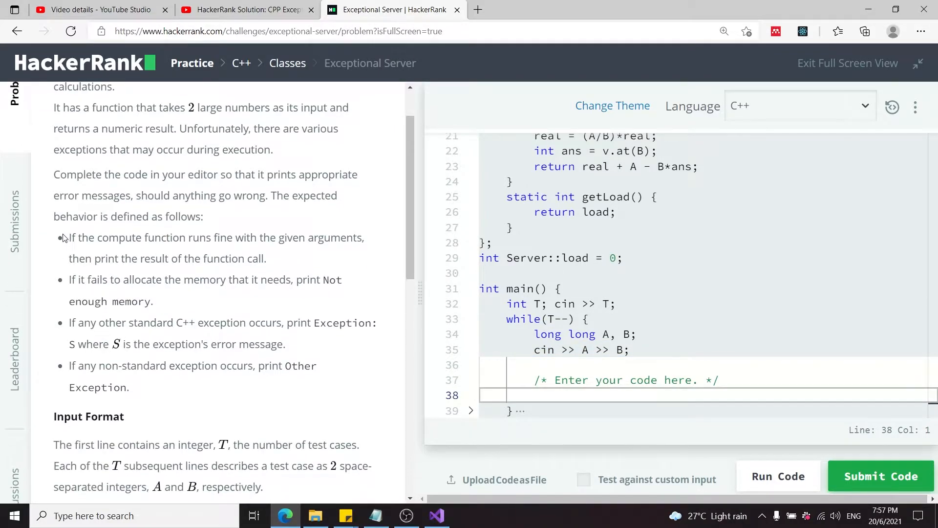
pyautogui.moveTo(62, 237); pyautogui.dragTo(129, 387)
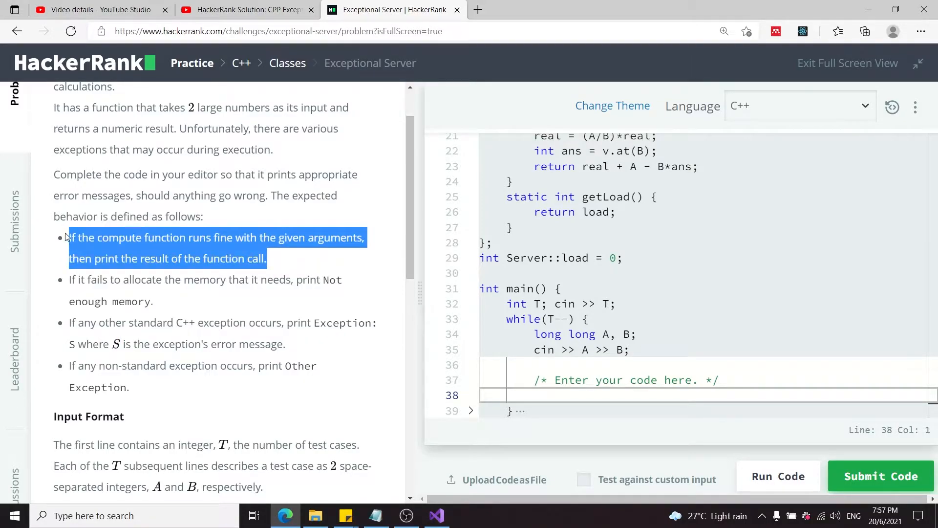
pyautogui.moveTo(348, 271)
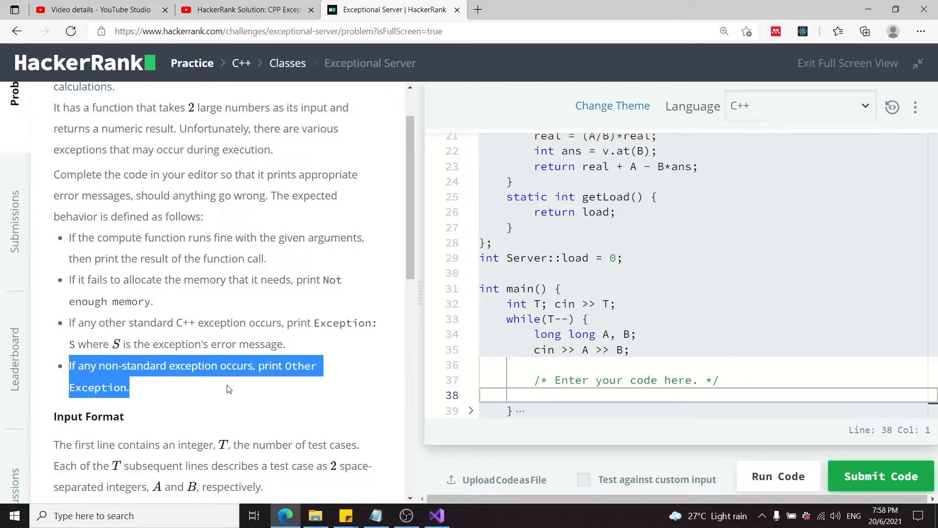
pyautogui.click(436, 515)
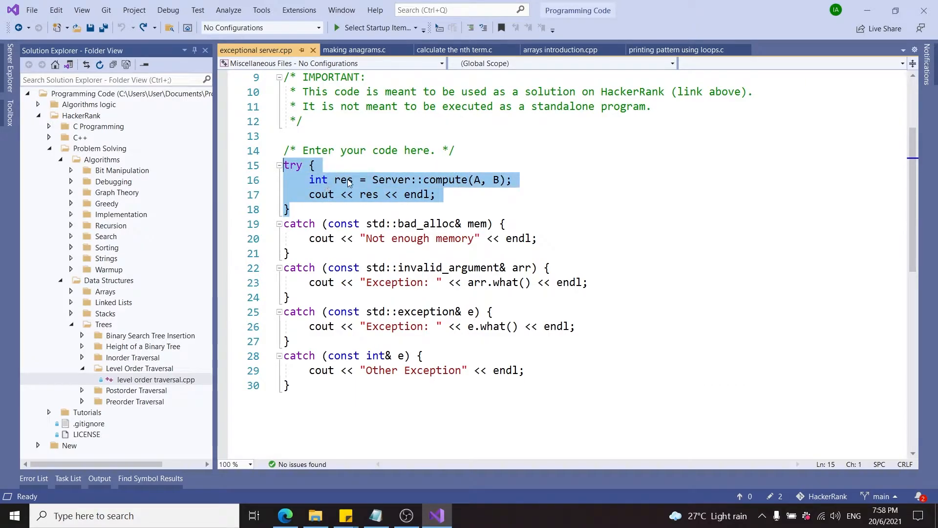
# Step: Walk through the try block: the Server::compute call and the line printing the result
pyautogui.click(372, 180)
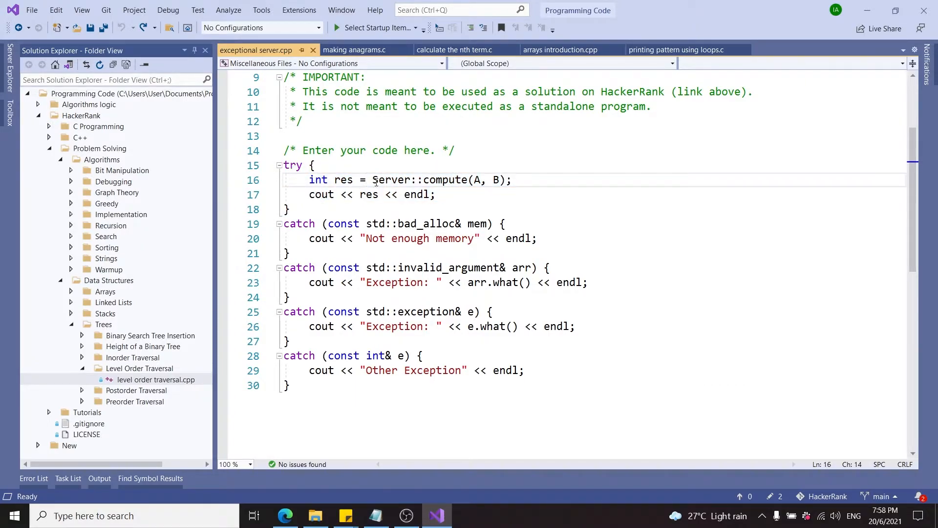
pyautogui.moveTo(372, 179); pyautogui.dragTo(510, 179)
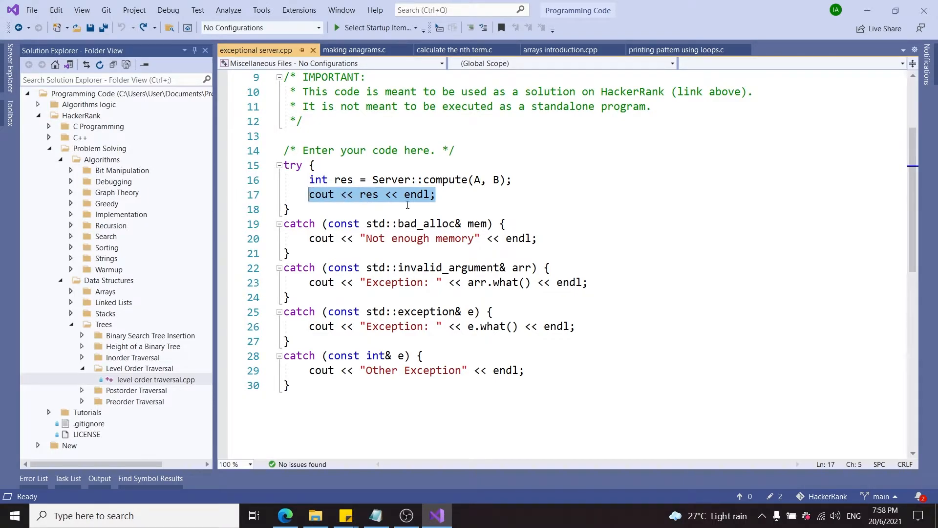
pyautogui.moveTo(436, 194); pyautogui.dragTo(282, 180)
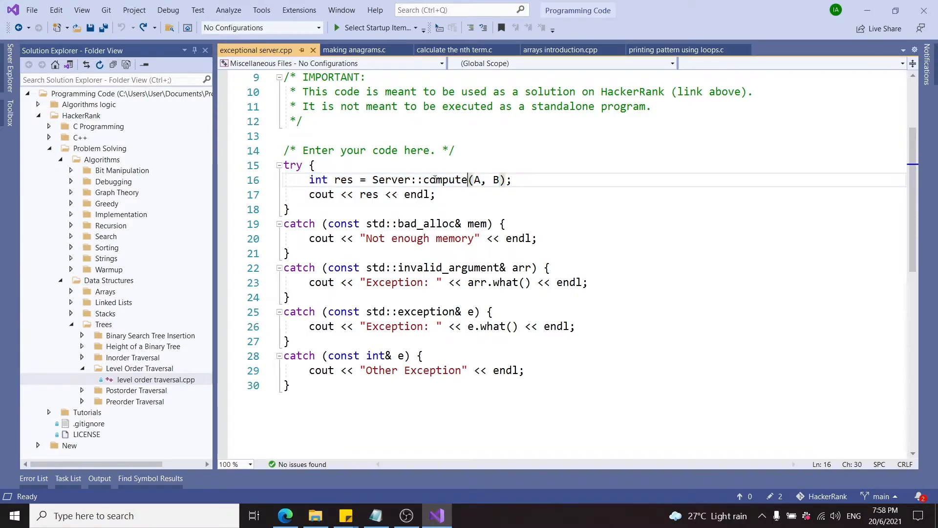
# Step: Explain the four catch blocks, picking out the bad_alloc handler, and return to the challenge in the browser
pyautogui.moveTo(422, 179); pyautogui.dragTo(511, 180)
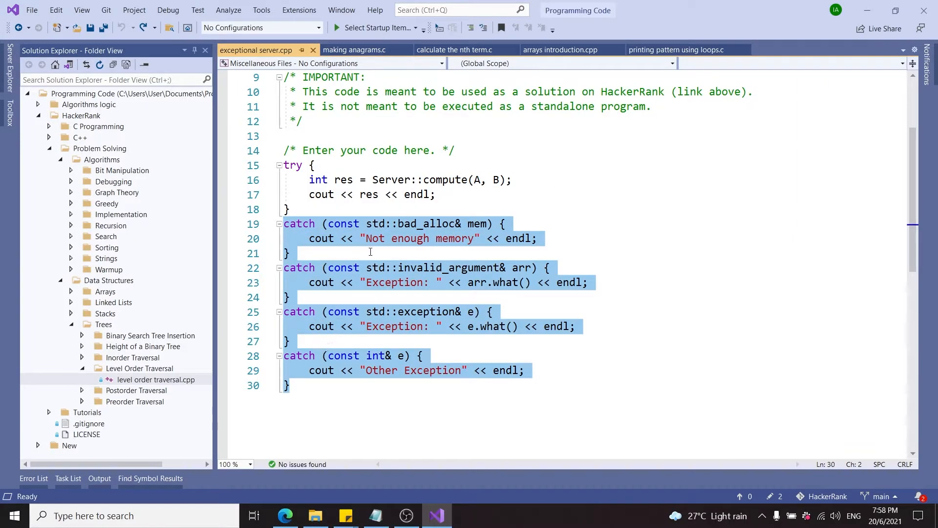
pyautogui.click(454, 223)
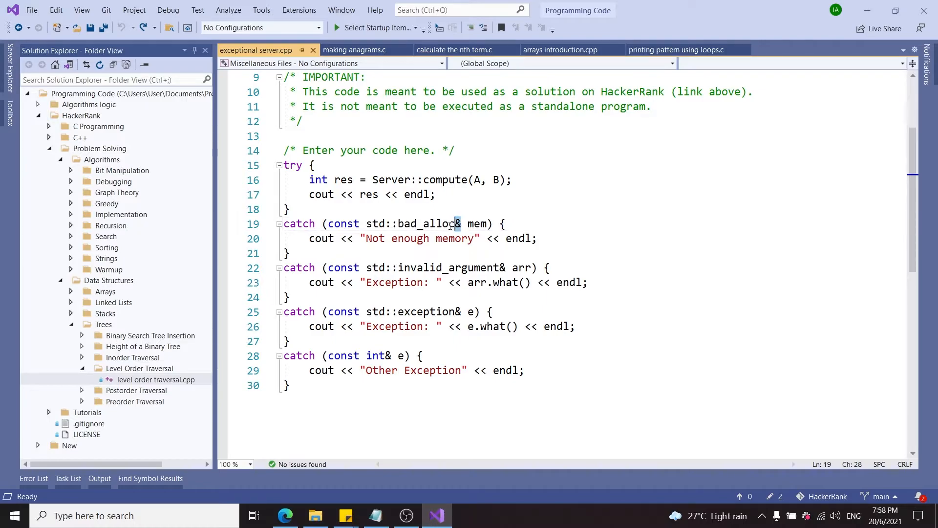
pyautogui.doubleClick(412, 223)
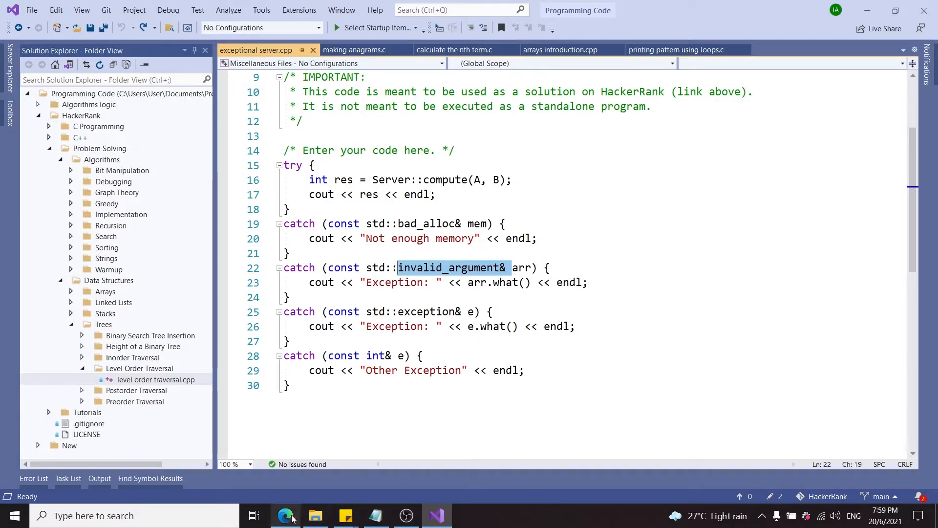
pyautogui.click(285, 515)
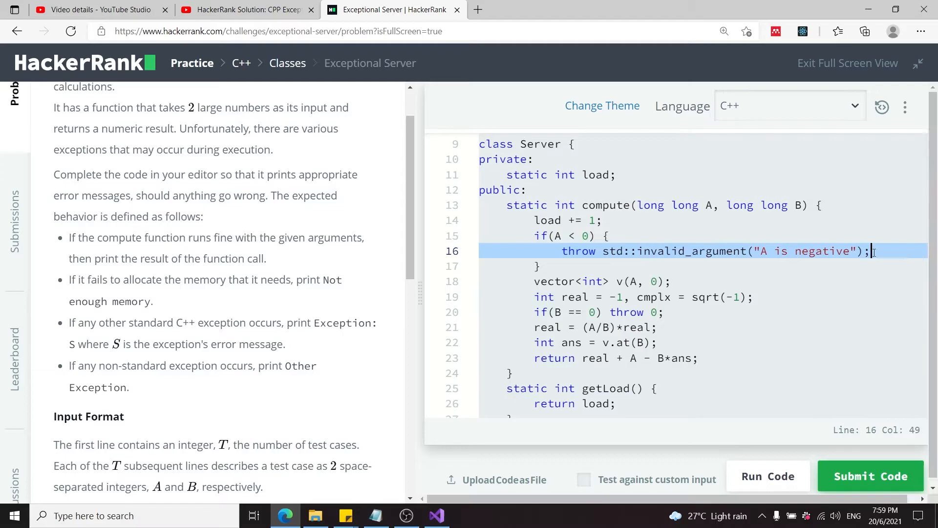
# Step: Return to the solution file in Visual Studio after pointing out the invalid_argument throw
pyautogui.click(435, 515)
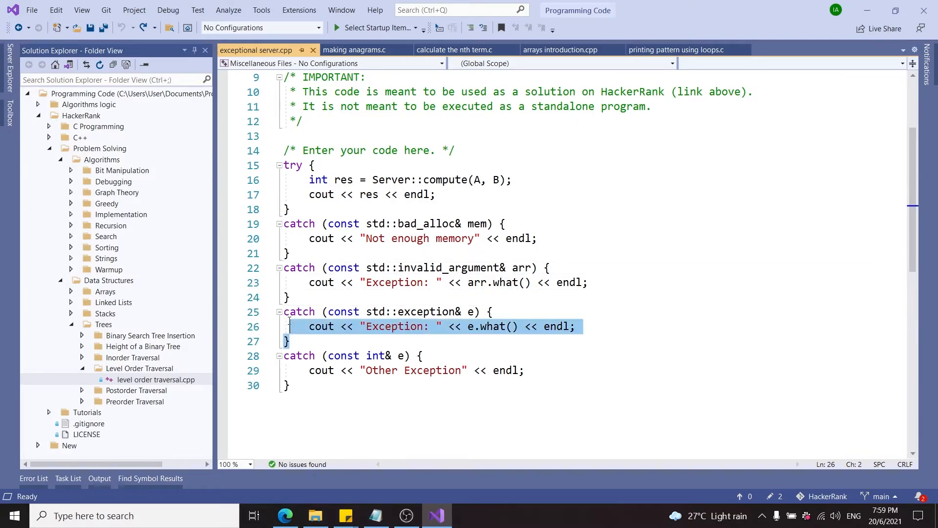
# Step: Emphasise the std::exception handler printing e.what() and the complete try/catch block
pyautogui.click(291, 341)
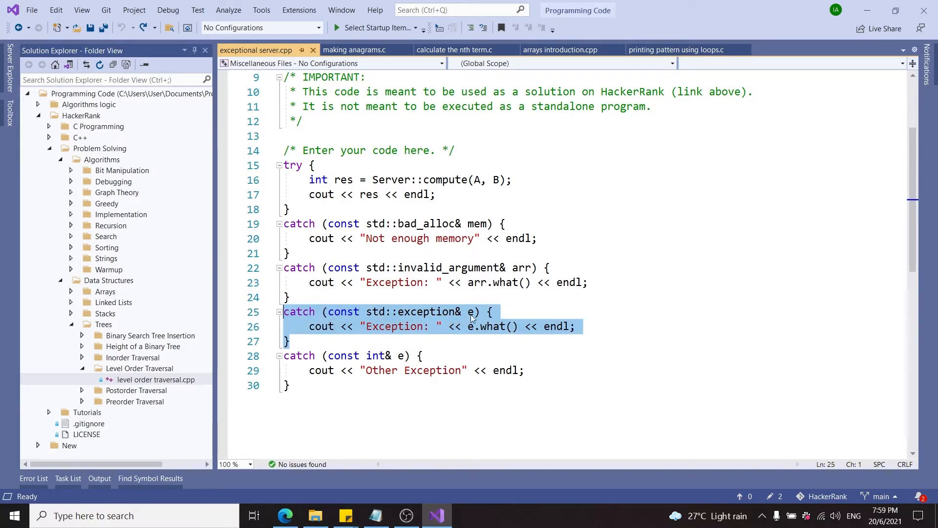
pyautogui.doubleClick(491, 326)
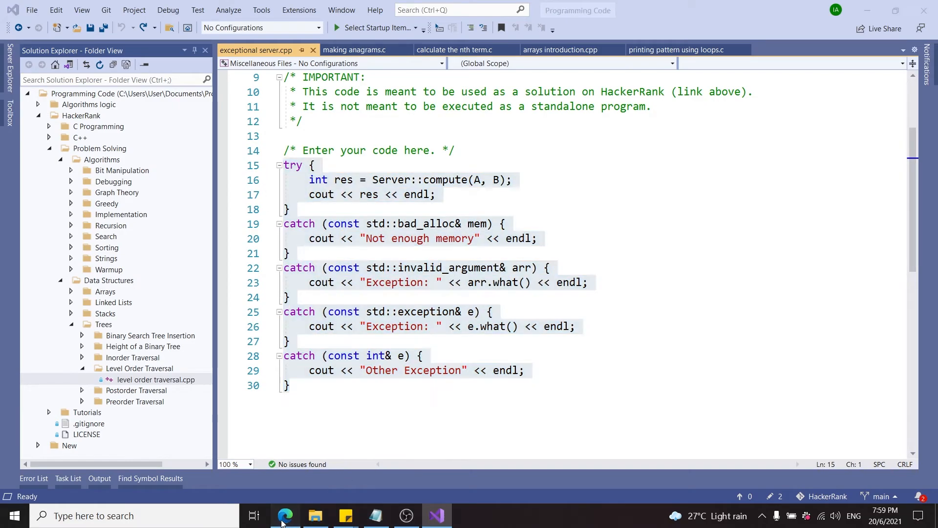
# Step: Paste the try/catch solution into main on HackerRank and submit it, passing test cases 0–9
pyautogui.click(284, 515)
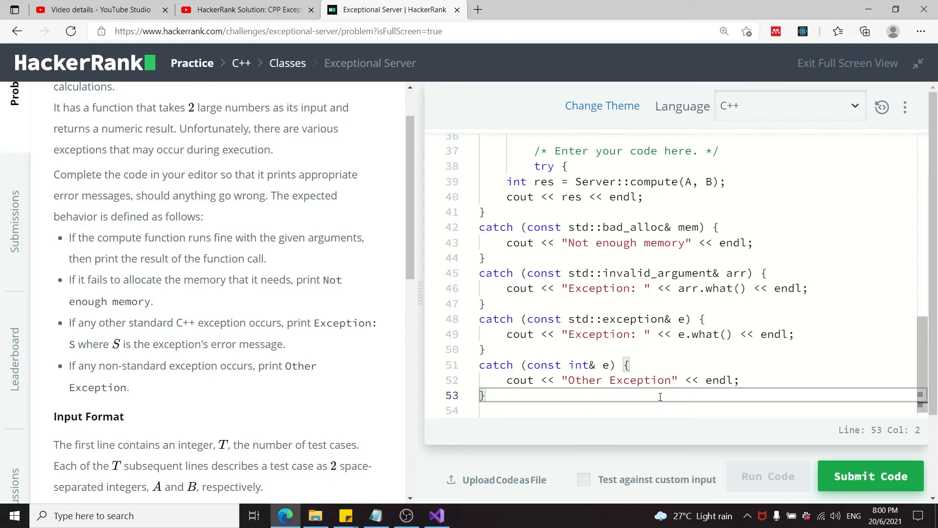
pyautogui.click(768, 476)
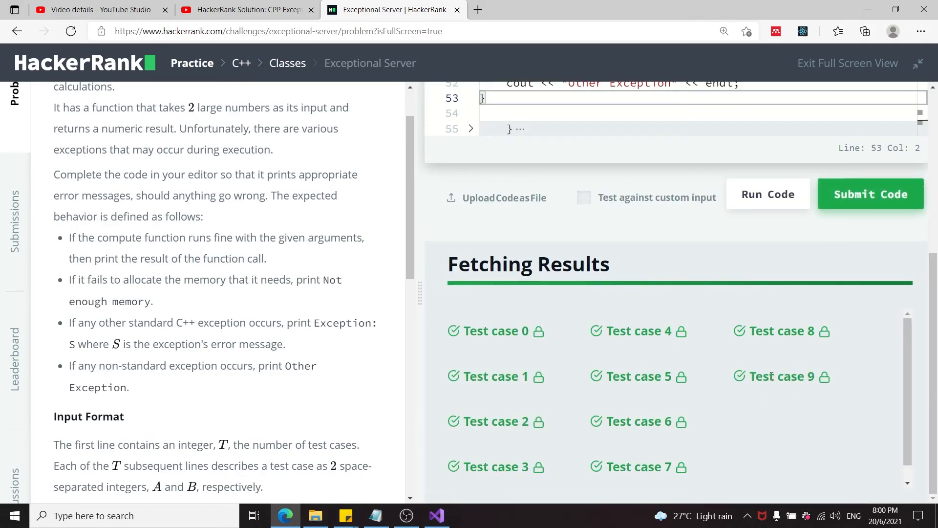
pyautogui.click(870, 193)
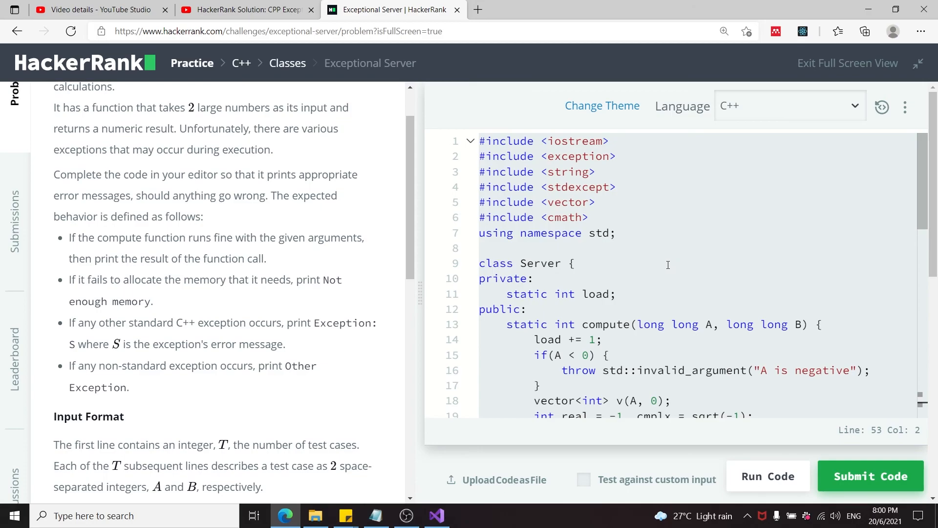
pyautogui.moveTo(664, 265)
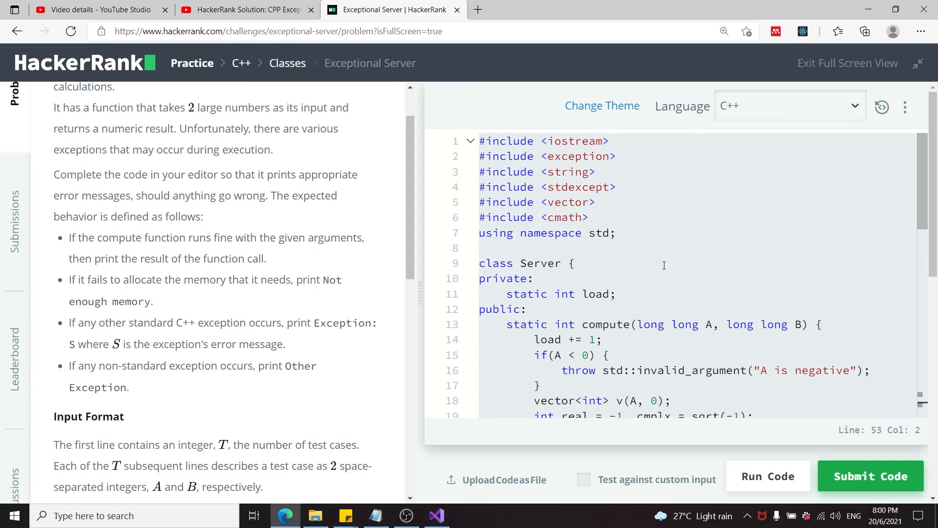